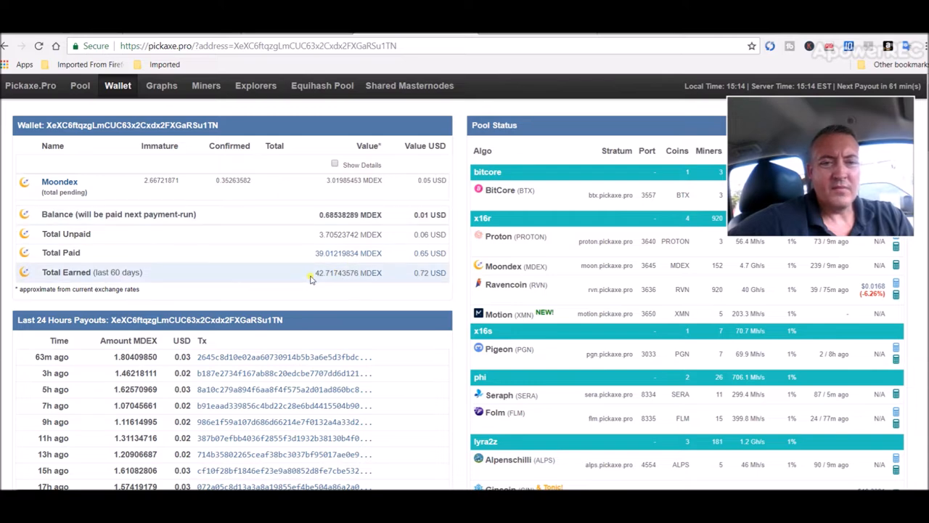
pyautogui.moveTo(453, 294)
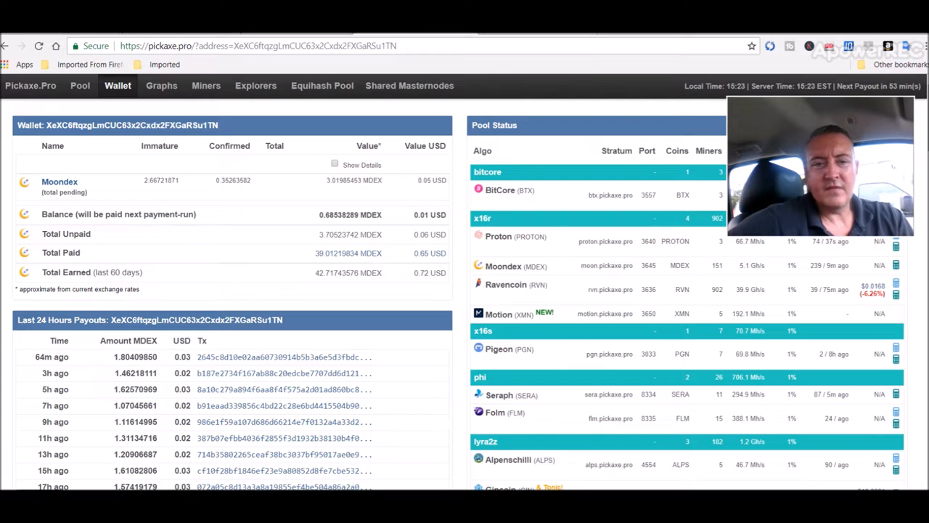
# Step: Scroll the Moondex wallet page down to the x16r hashrate chart and the two mining workers
pyautogui.scroll(-3)
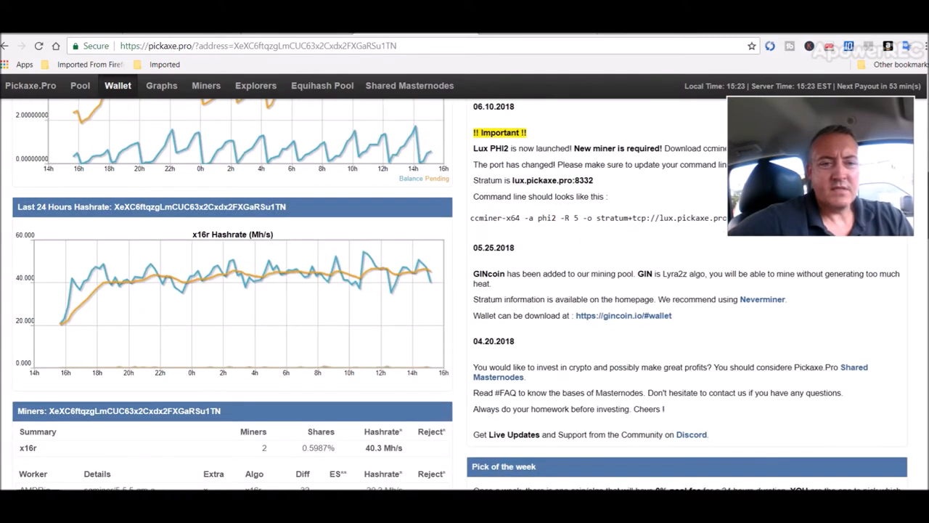
pyautogui.scroll(-3)
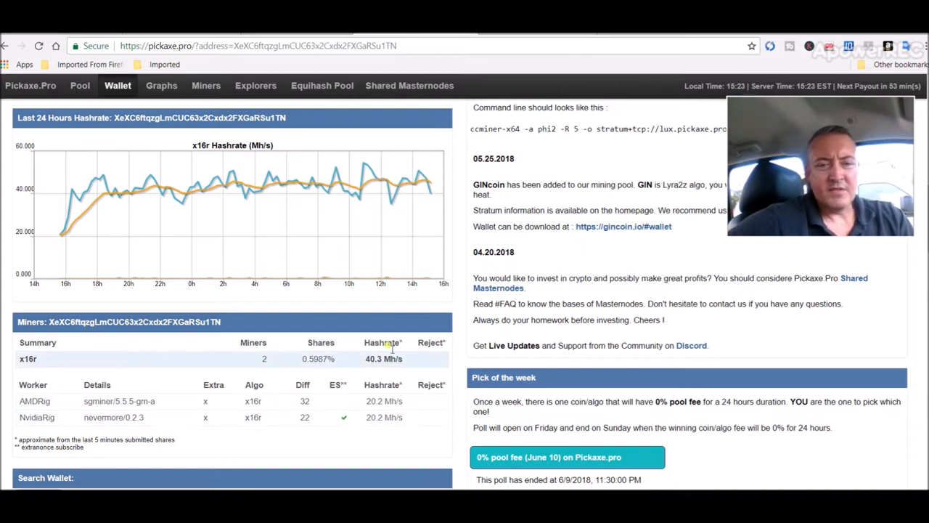
pyautogui.moveTo(403, 441)
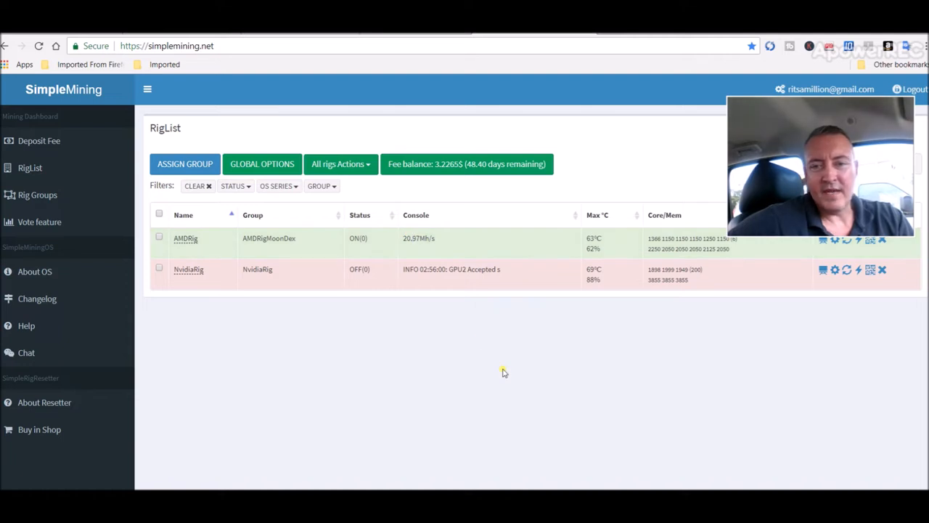
pyautogui.moveTo(683, 336)
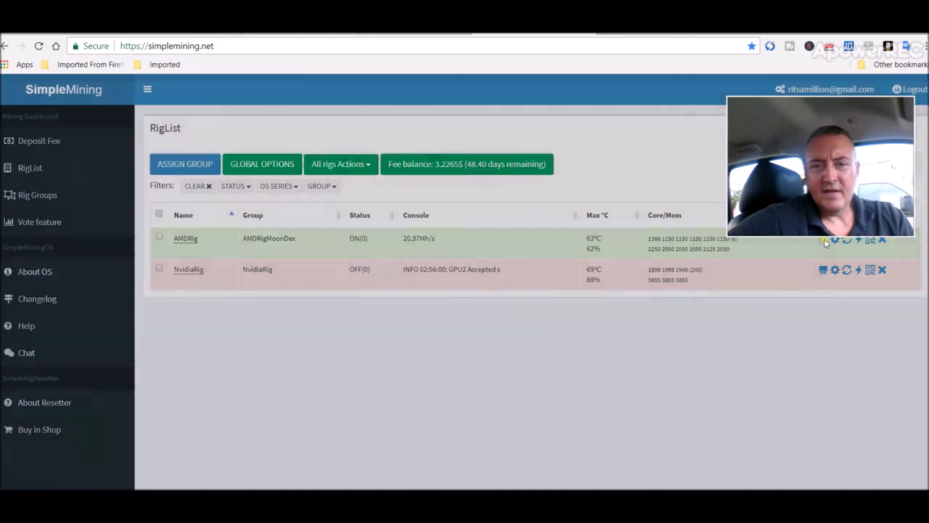
pyautogui.click(822, 240)
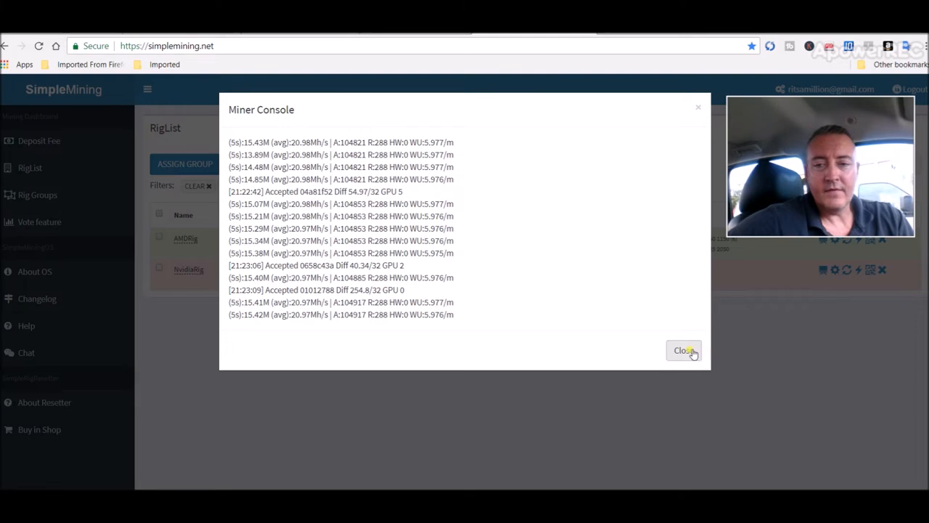
pyautogui.click(683, 350)
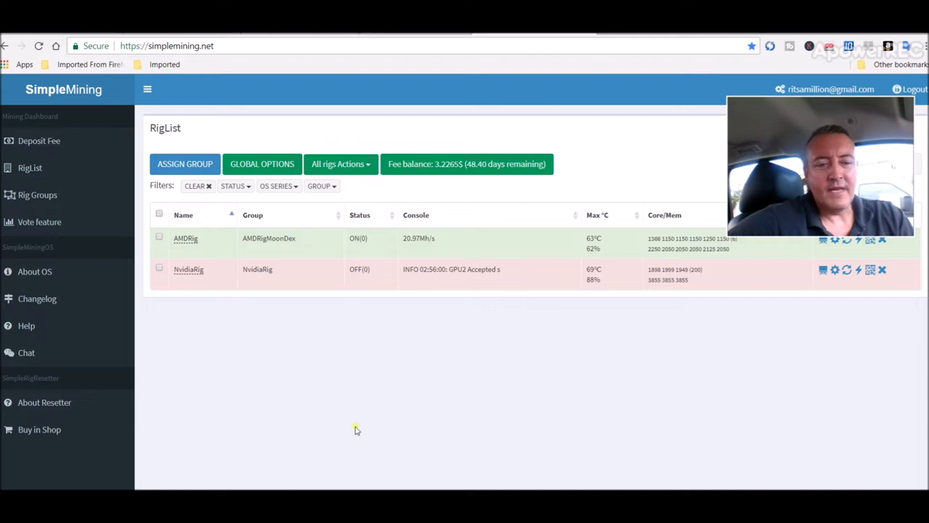
pyautogui.moveTo(420, 447)
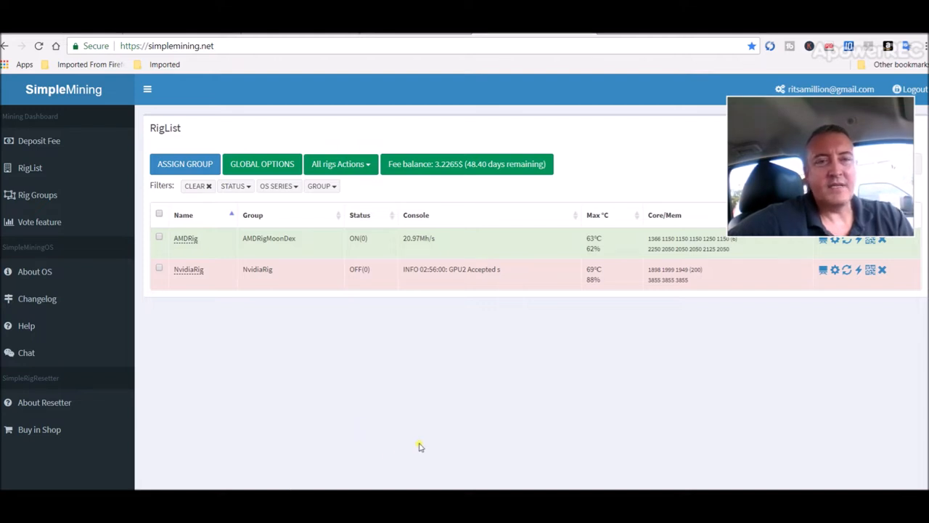
pyautogui.moveTo(155, 38)
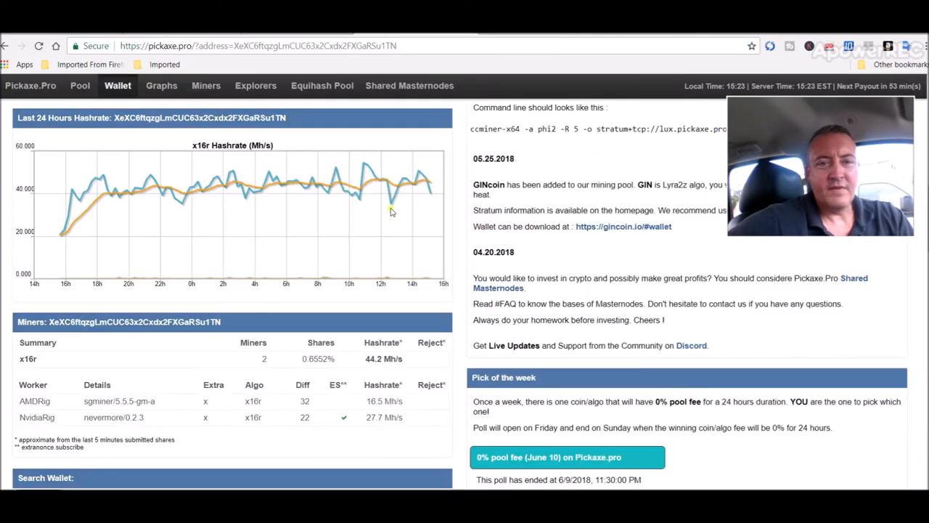
# Step: Scroll the wallet page to the Moondex balance, 24-hour payouts and pool status table
pyautogui.scroll(-3)
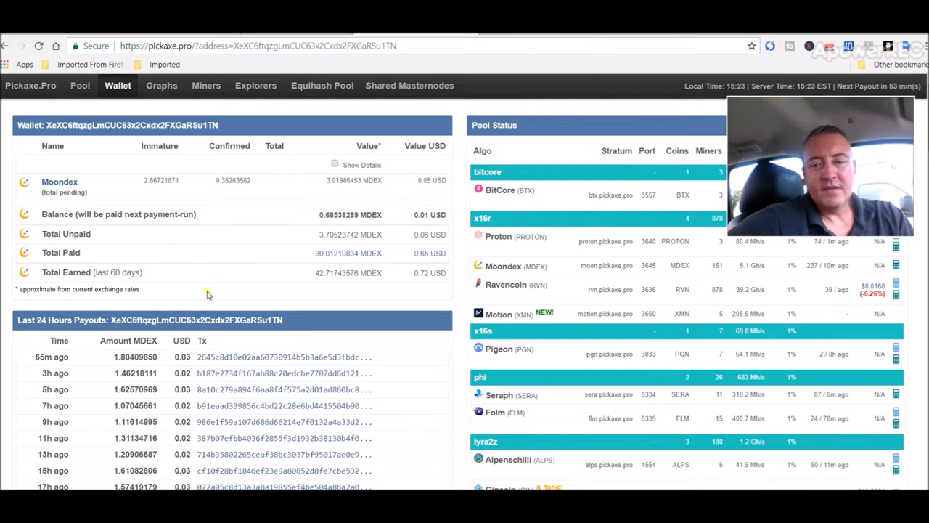
pyautogui.moveTo(398, 296)
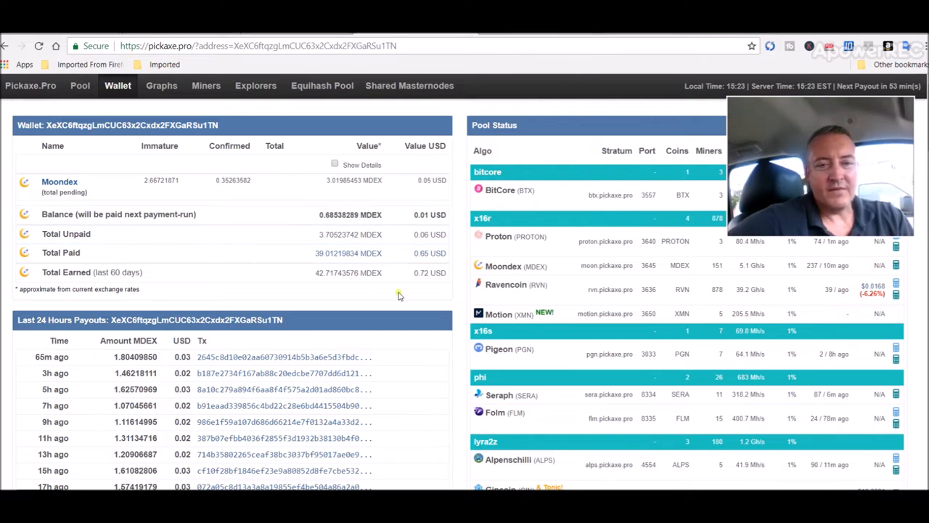
pyautogui.moveTo(467, 278)
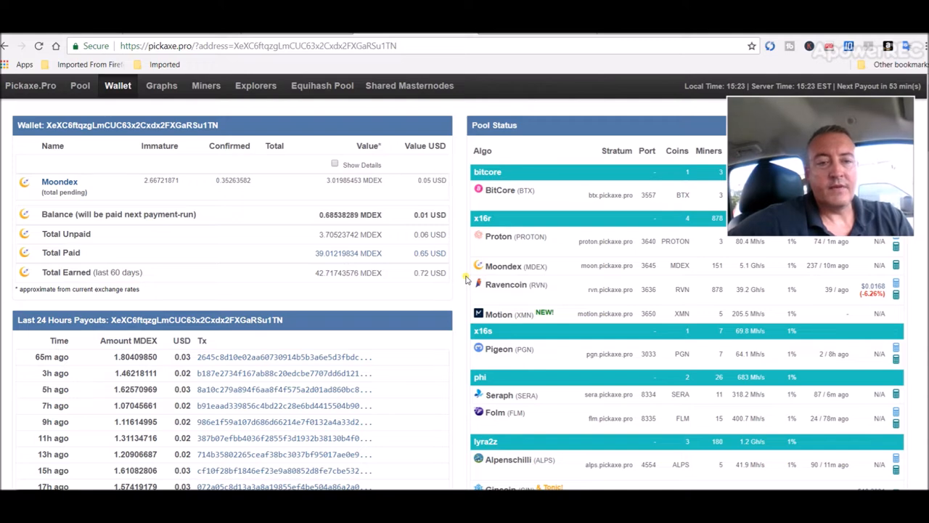
pyautogui.moveTo(293, 289)
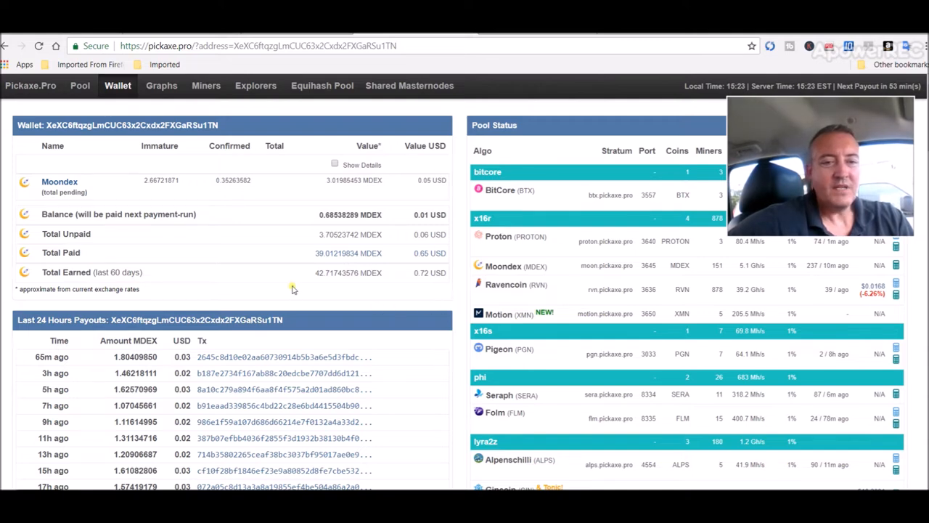
pyautogui.moveTo(320, 296)
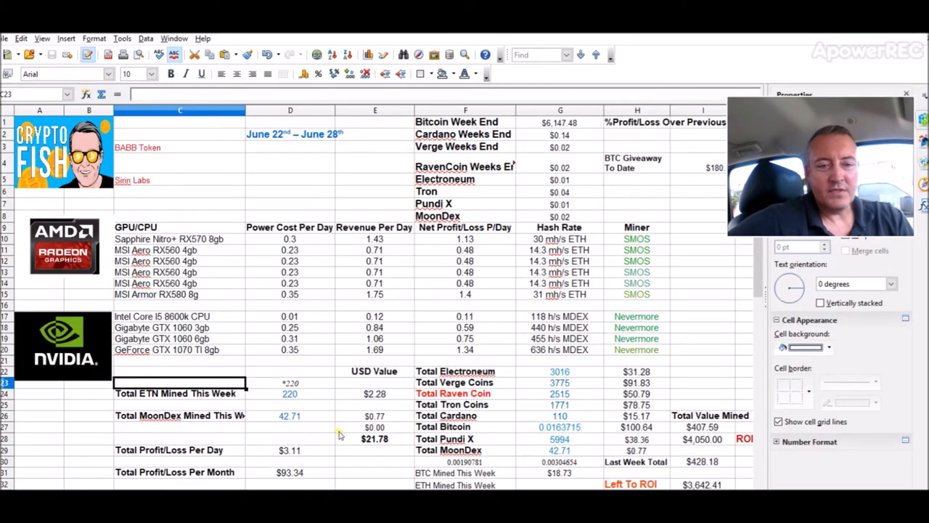
pyautogui.moveTo(319, 360)
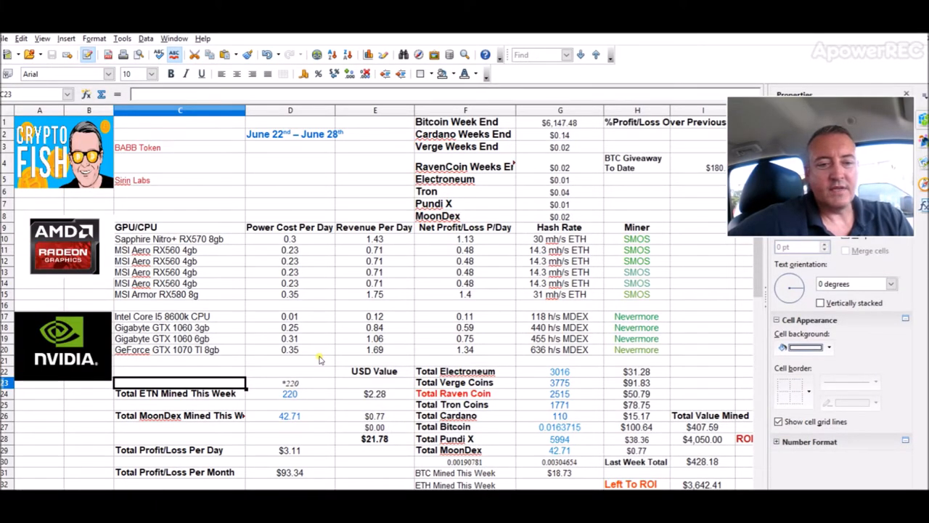
# Step: Select cell E28 to reveal the SUM formula behind the $21.78 total USD value
pyautogui.click(375, 439)
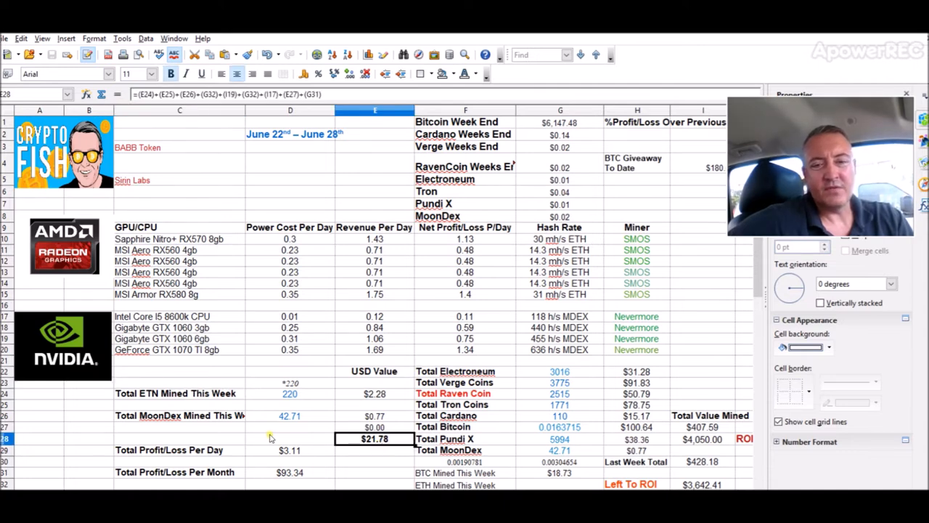
pyautogui.moveTo(523, 482)
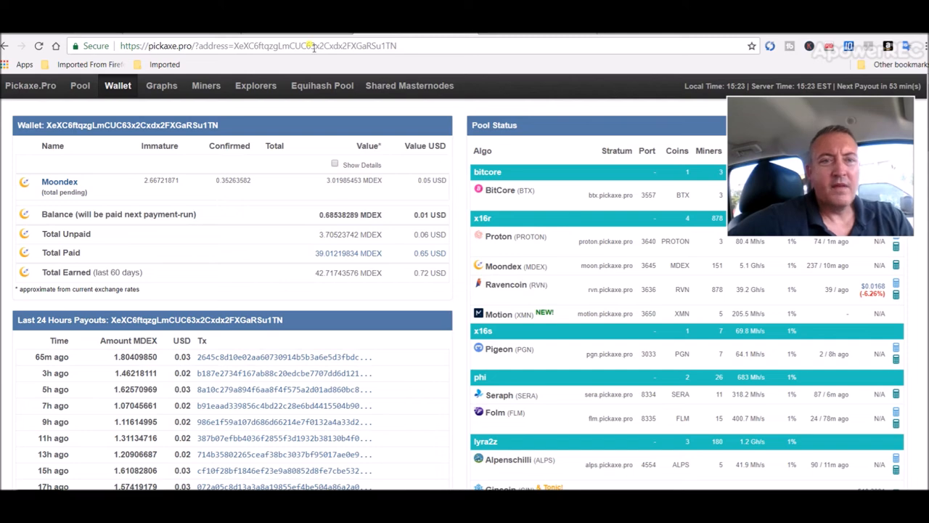
# Step: Go to pickaxe.mn and enter the masternode shop via Visit Our Shop
pyautogui.write('pickaxe.mn')
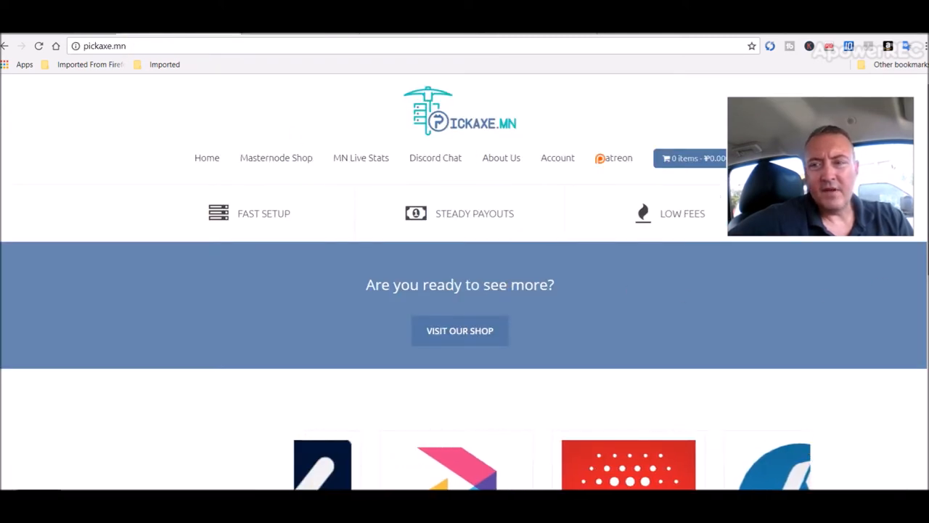
pyautogui.scroll(-3)
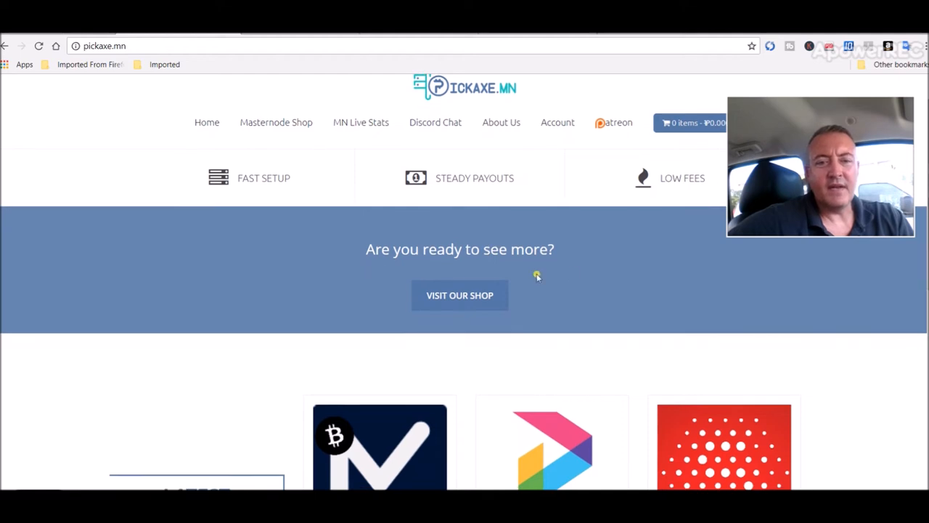
pyautogui.click(459, 295)
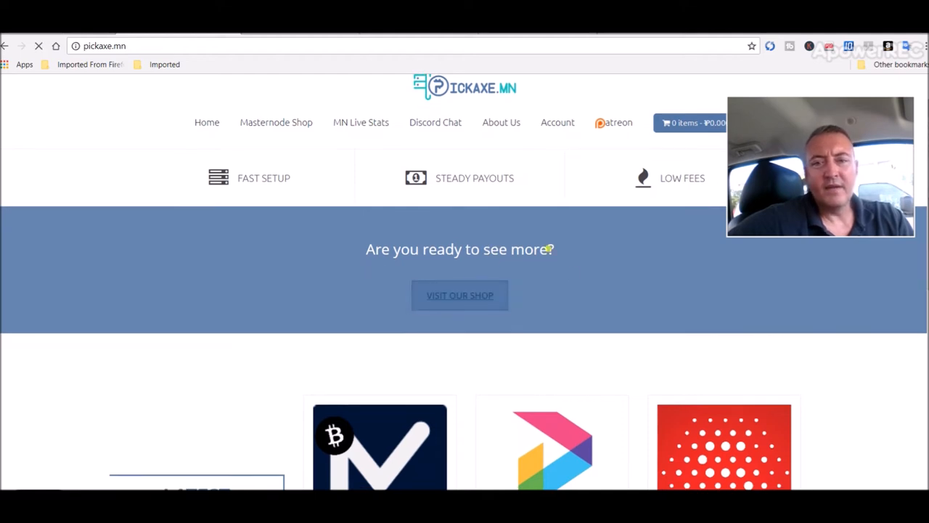
pyautogui.click(459, 295)
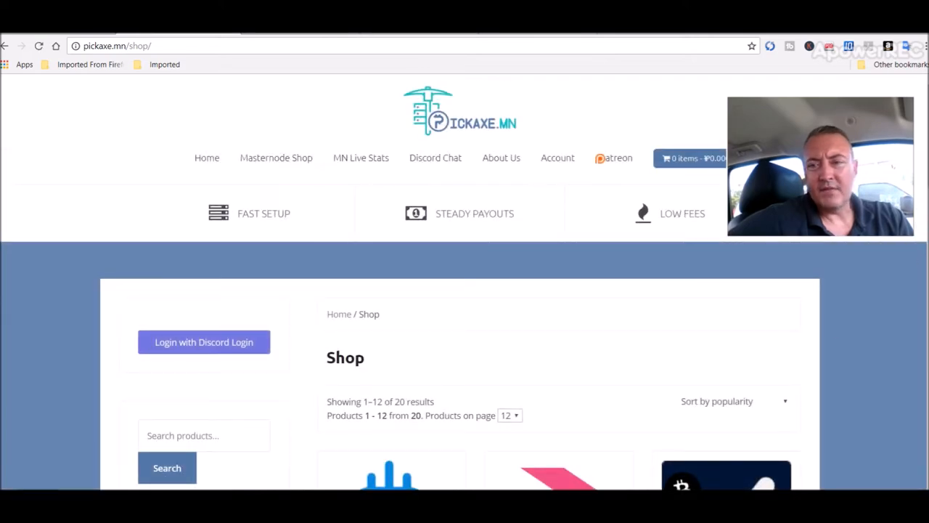
# Step: Browse the shop listings and follow the MoonDEX review to its sold-out product page
pyautogui.scroll(-3)
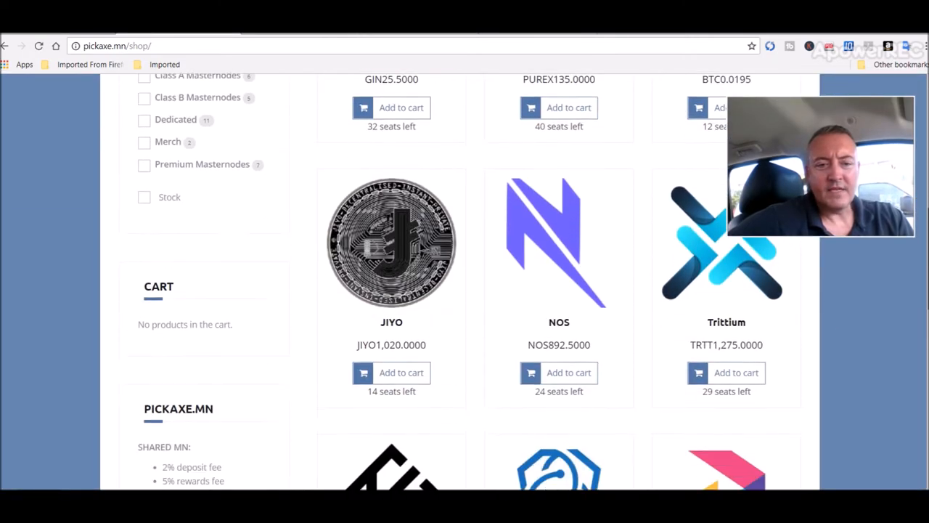
pyautogui.scroll(-3)
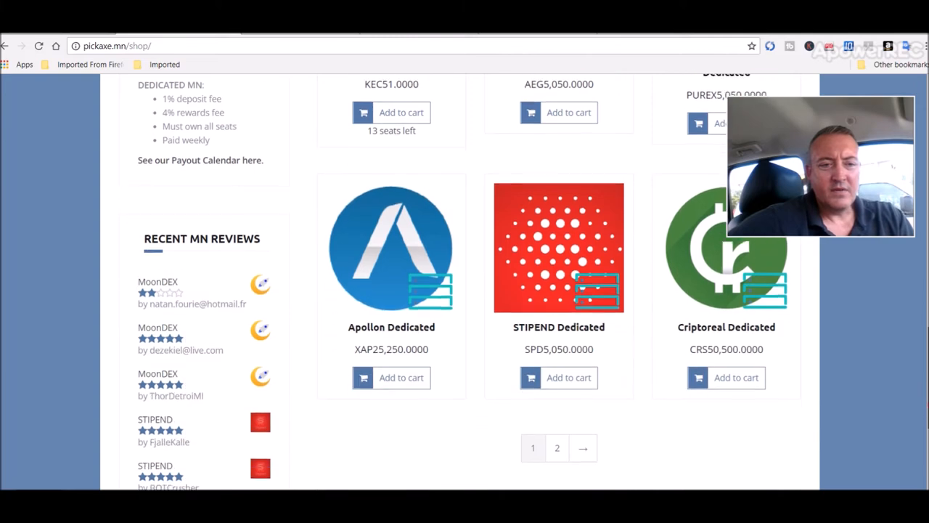
pyautogui.scroll(-3)
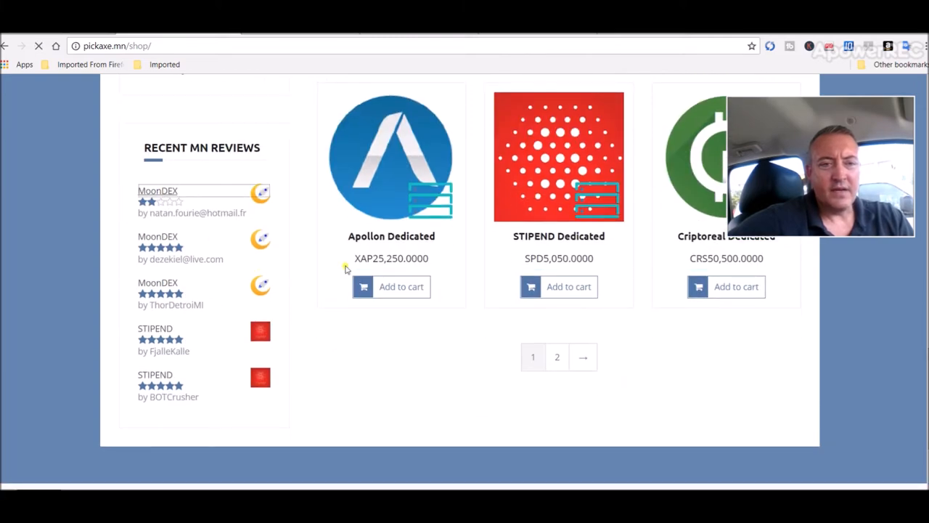
pyautogui.click(157, 192)
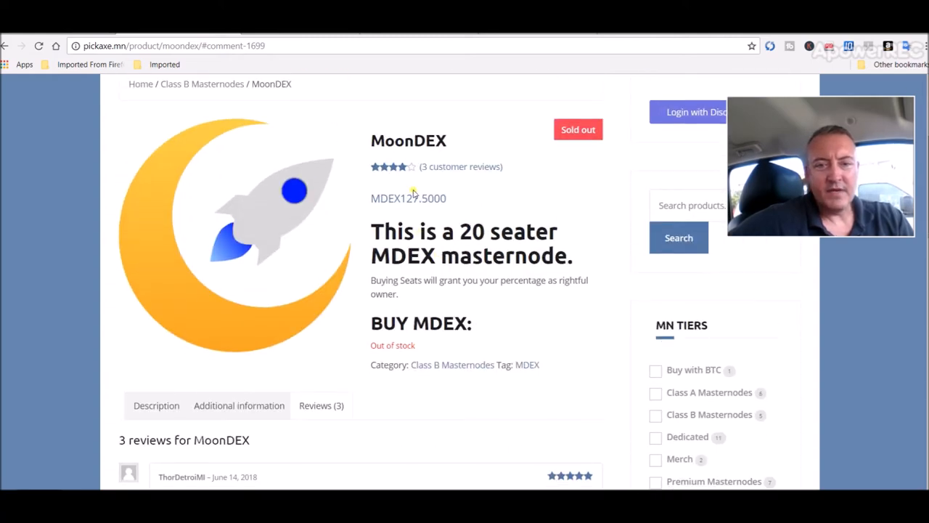
# Step: Highlight the MoonDEX seat price of 127.5000 MDEX, then return to the Masternode Shop
pyautogui.doubleClick(423, 198)
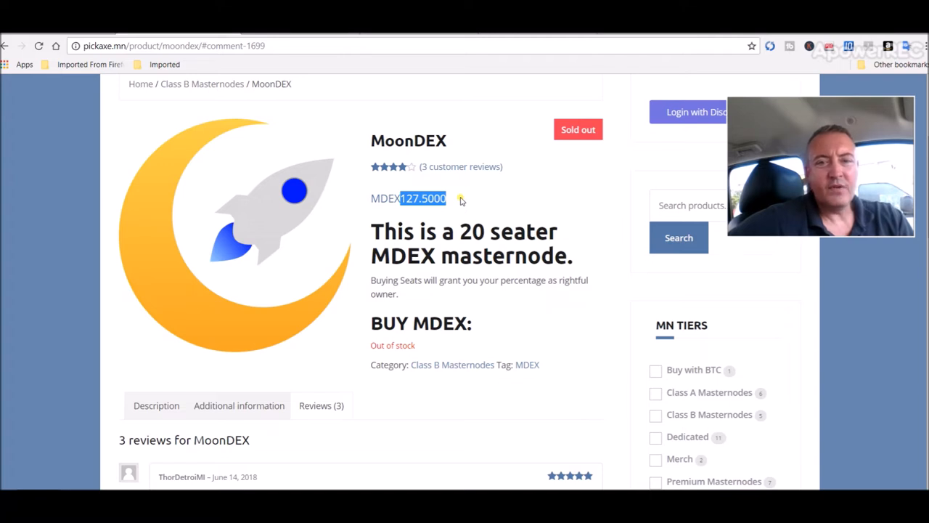
pyautogui.moveTo(520, 294)
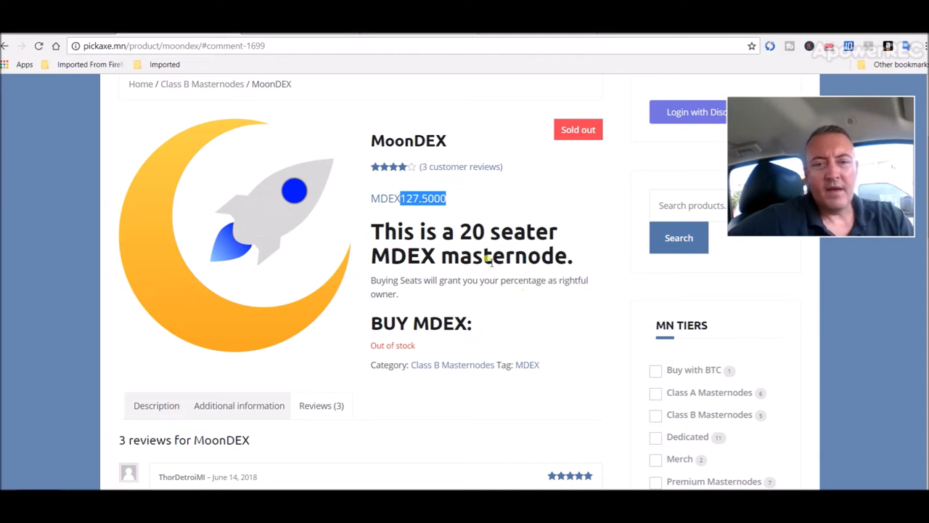
pyautogui.moveTo(559, 325)
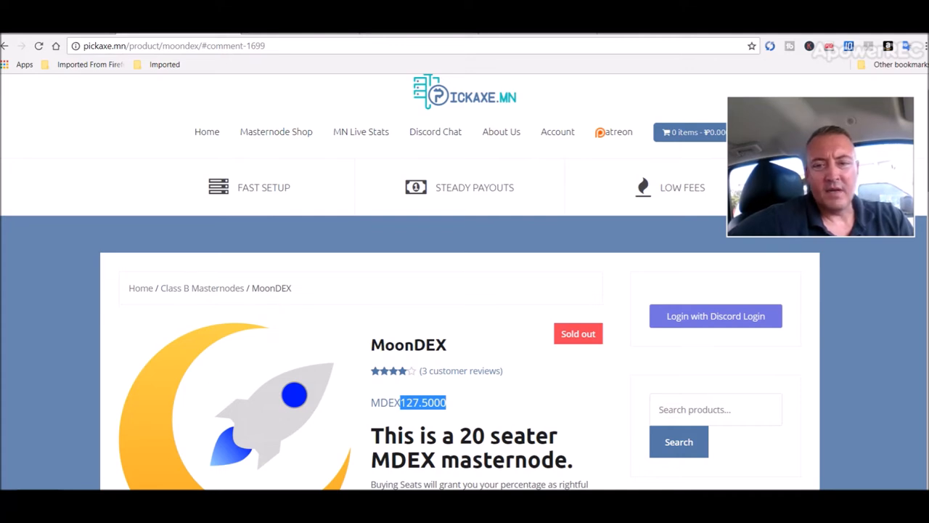
pyautogui.click(276, 130)
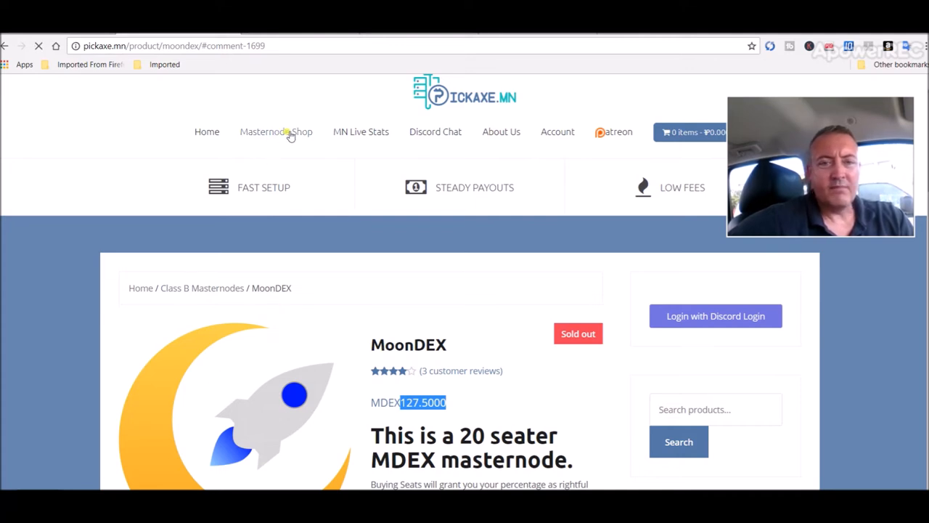
pyautogui.click(276, 131)
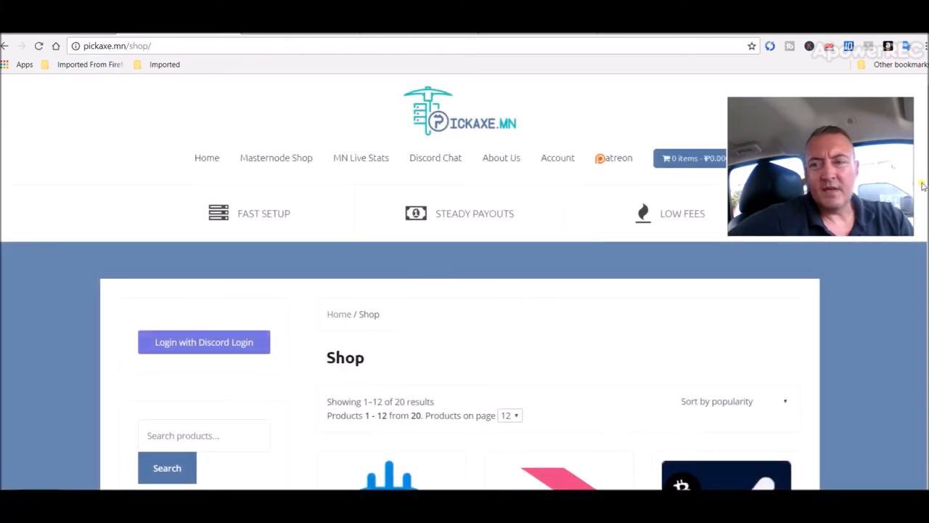
# Step: Scroll the shop to the GIN, PURE v2 and Motion listings with prices and seats left
pyautogui.scroll(-3)
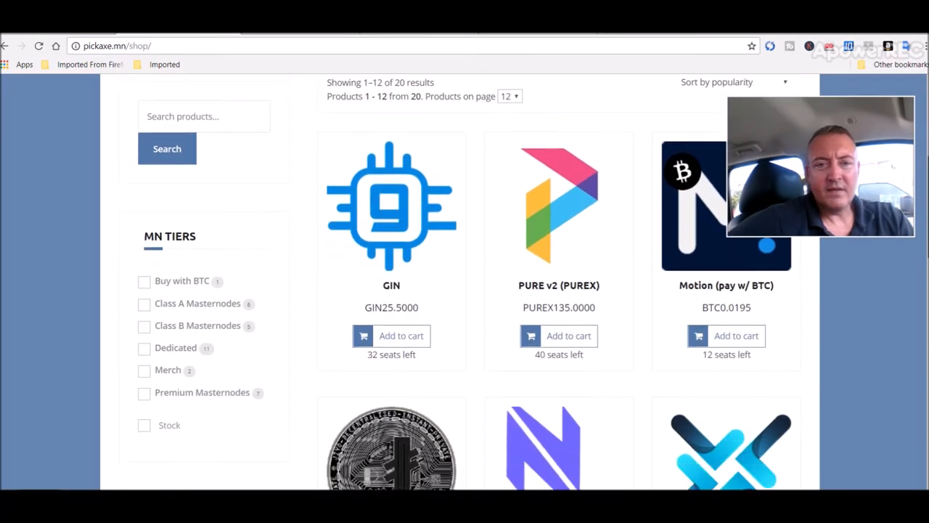
pyautogui.scroll(-3)
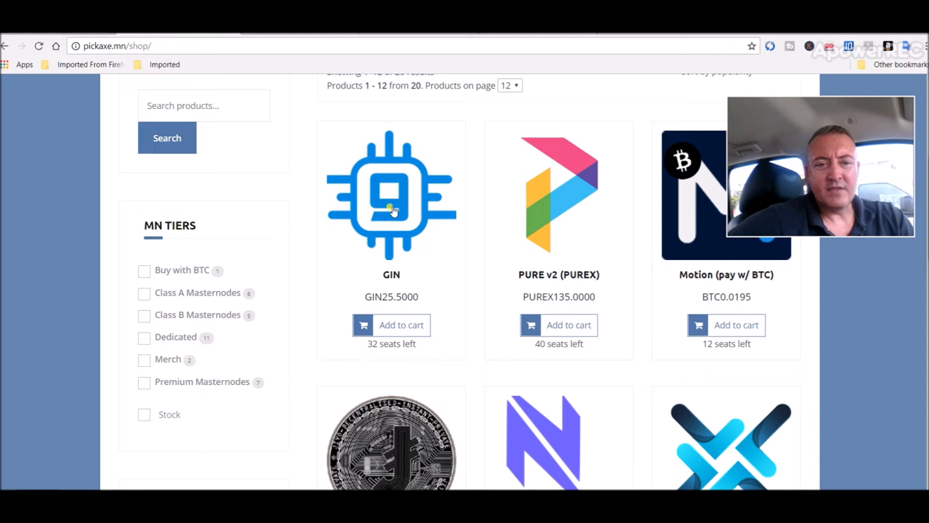
pyautogui.moveTo(462, 304)
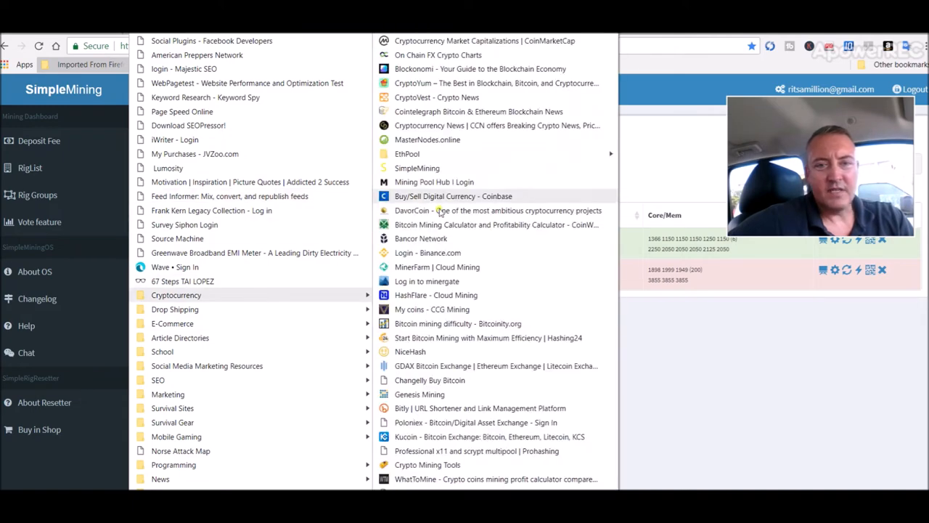
# Step: Open CoinMarketCap from bookmarks and search GINcoin to reach its $10.21 price page
pyautogui.click(485, 41)
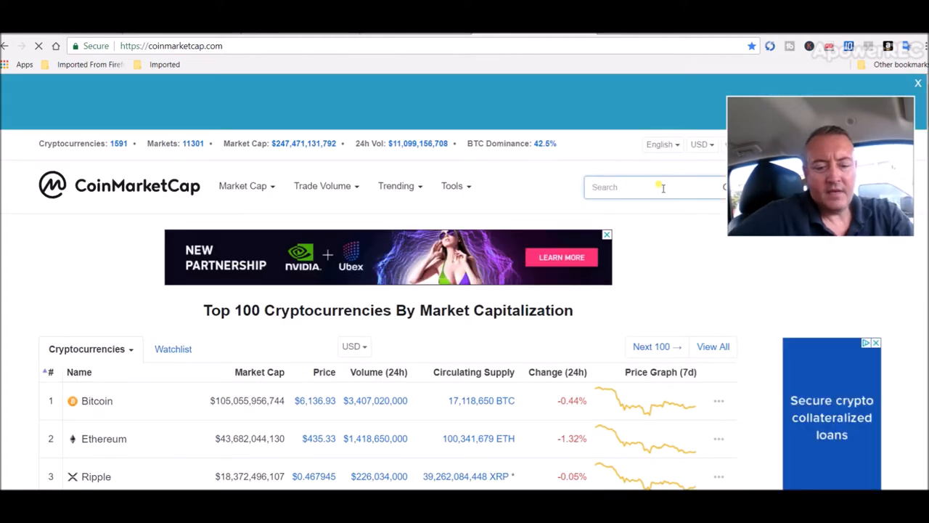
pyautogui.write('GINcoin')
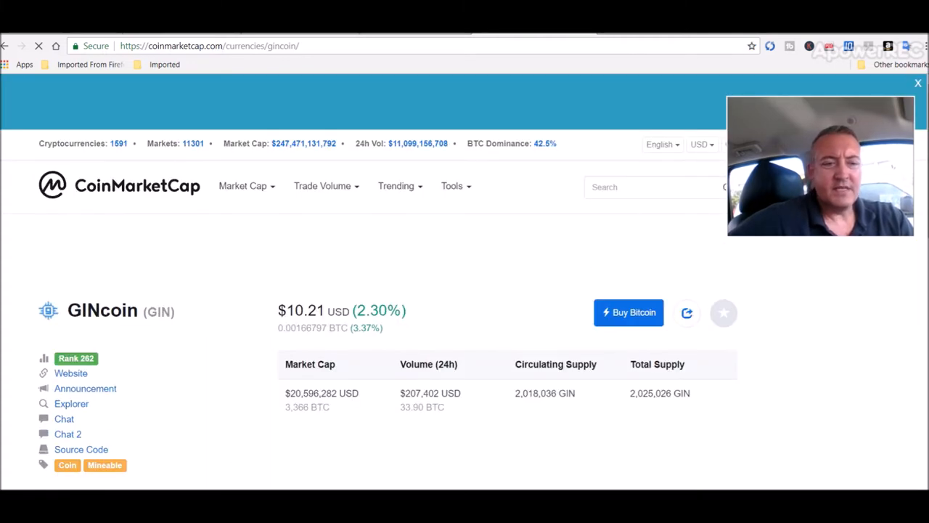
pyautogui.scroll(-3)
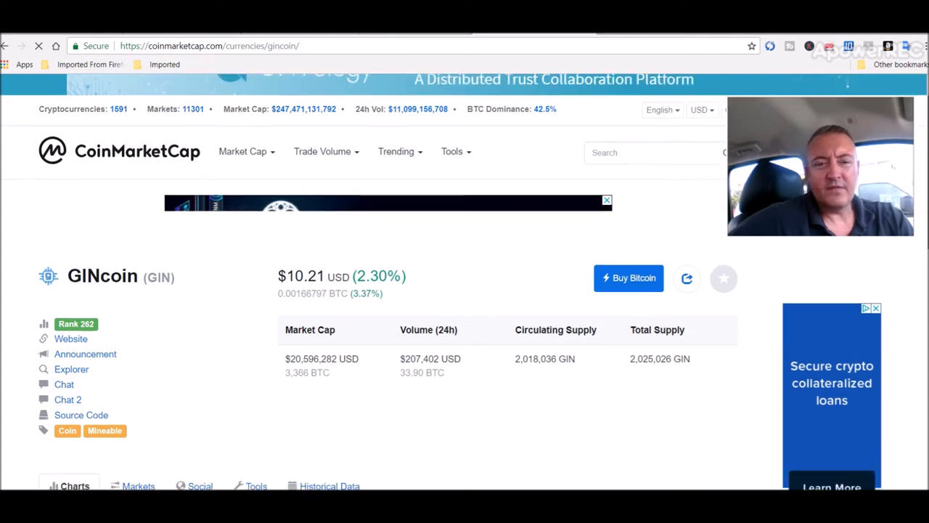
pyautogui.scroll(-3)
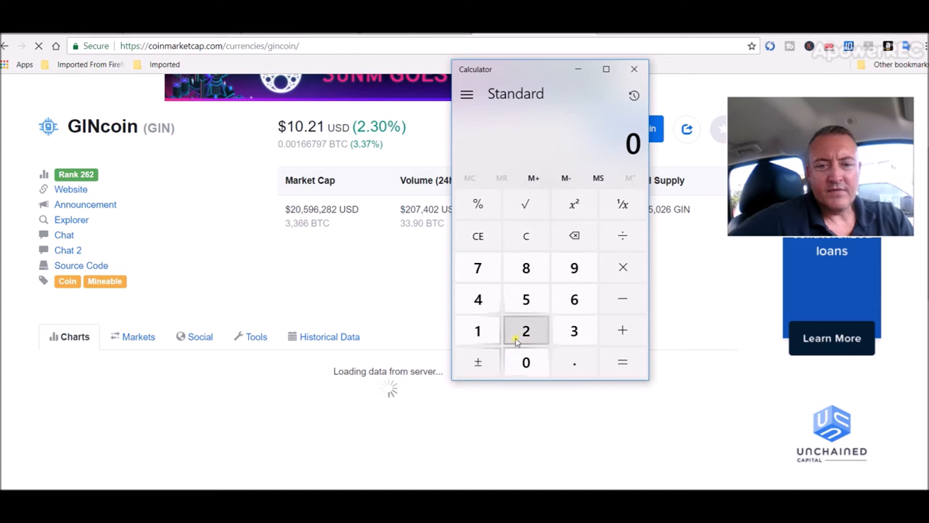
# Step: Multiply 25.5 GIN by $10.21 in Calculator to get 260.355, then close it
pyautogui.click(525, 299)
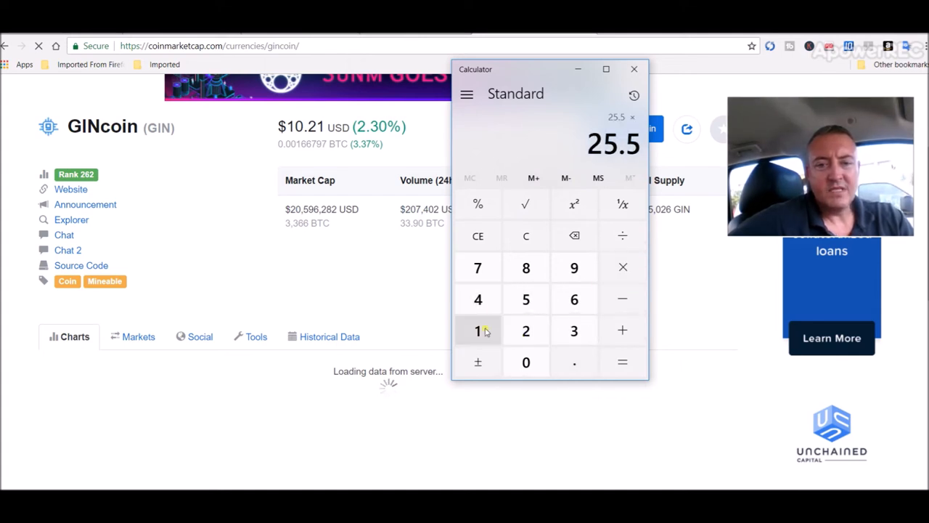
pyautogui.click(477, 331)
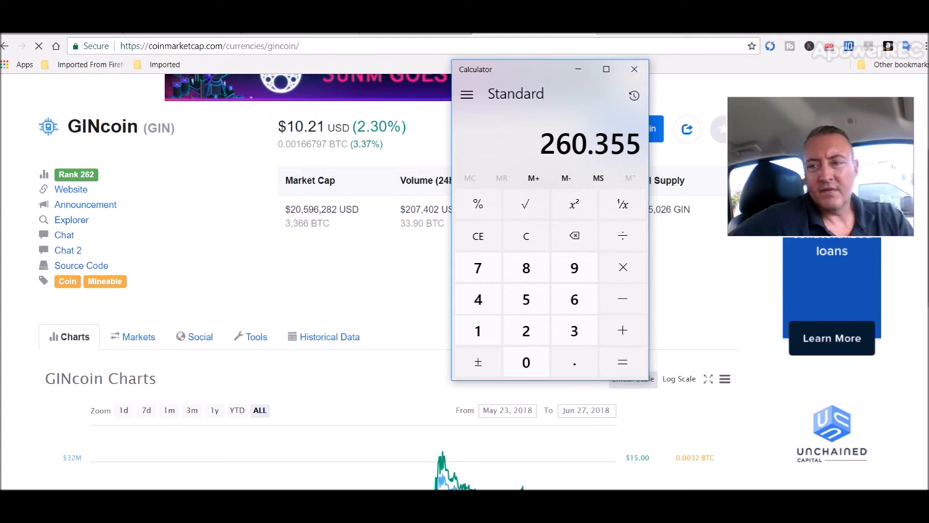
pyautogui.click(633, 70)
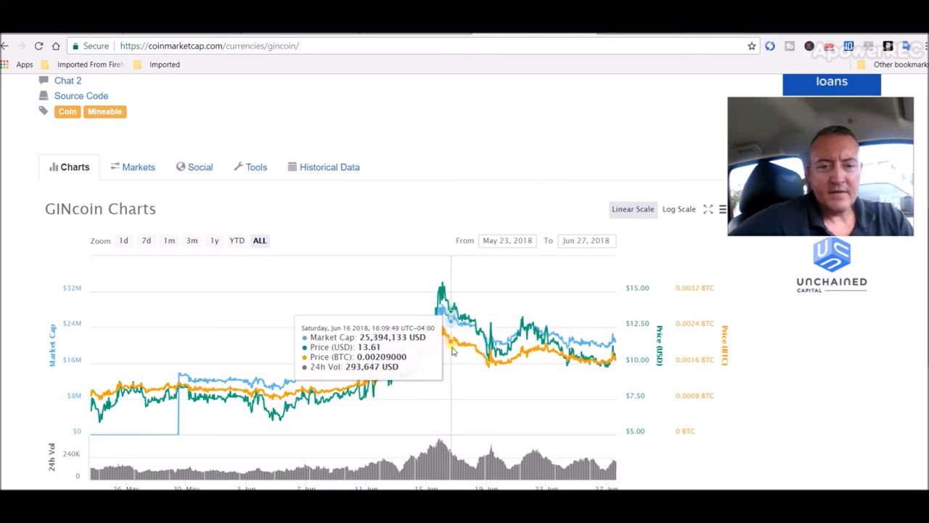
pyautogui.moveTo(603, 366)
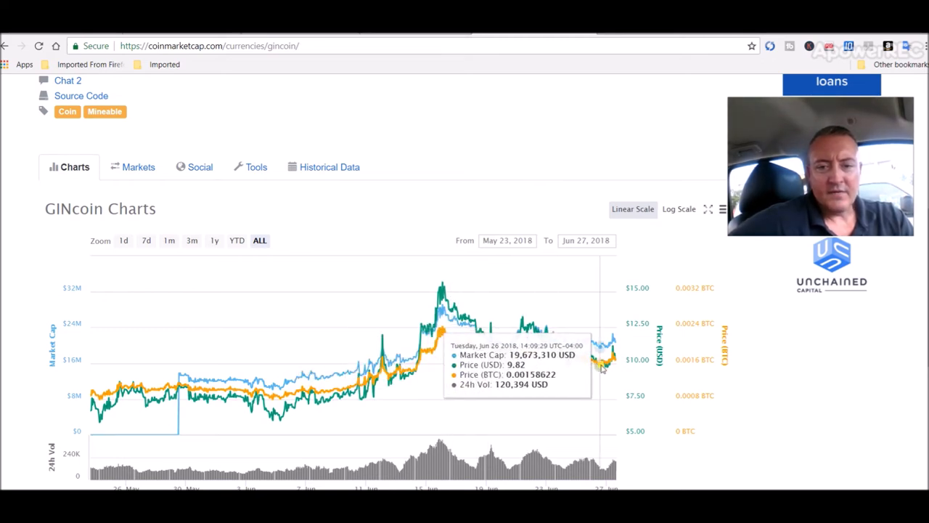
pyautogui.moveTo(205, 405)
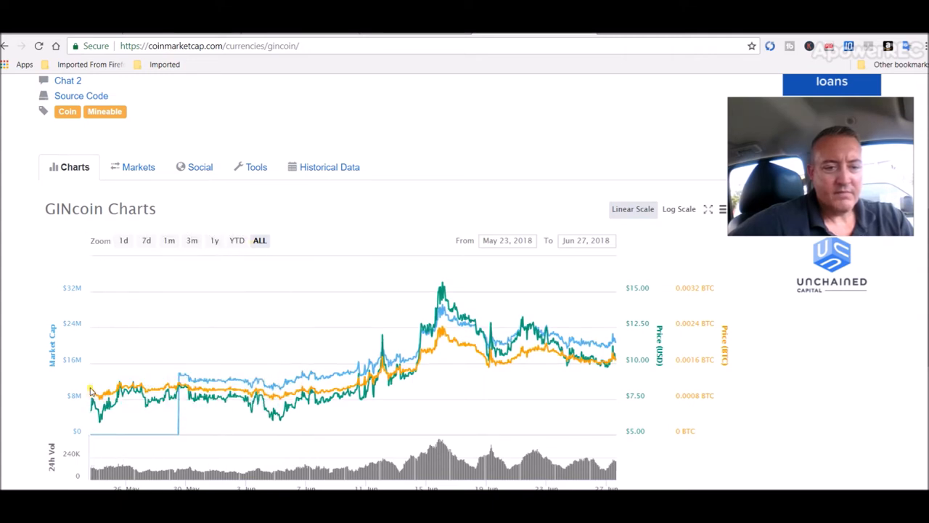
pyautogui.moveTo(90, 395)
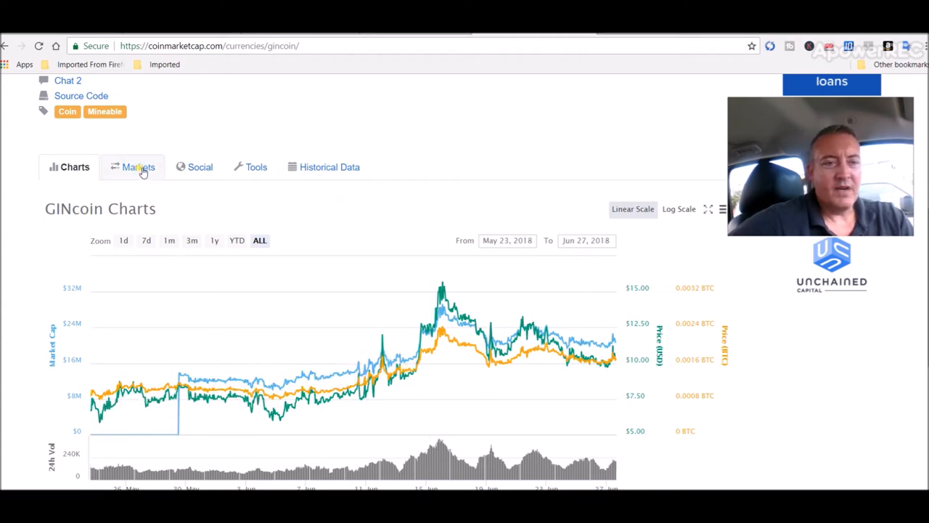
# Step: Open the GINcoin Markets section listing the exchanges where it trades
pyautogui.click(139, 167)
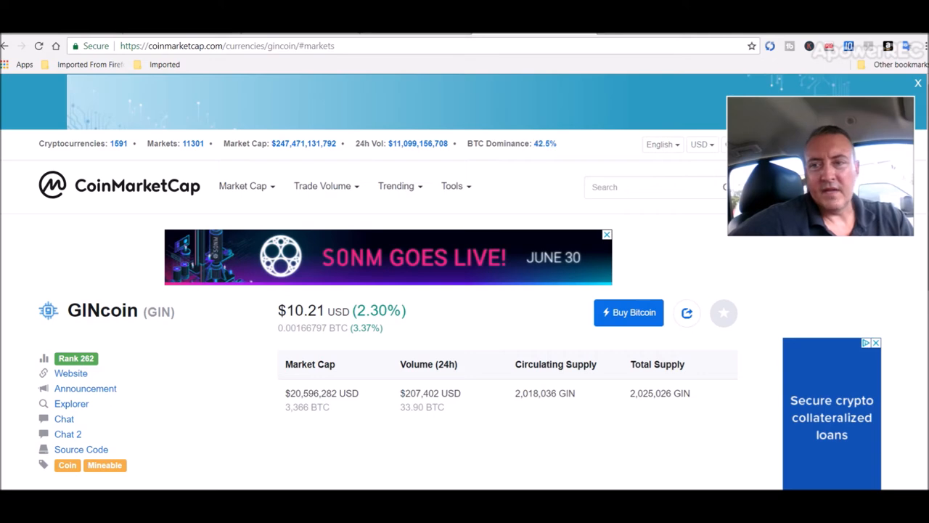
pyautogui.scroll(-3)
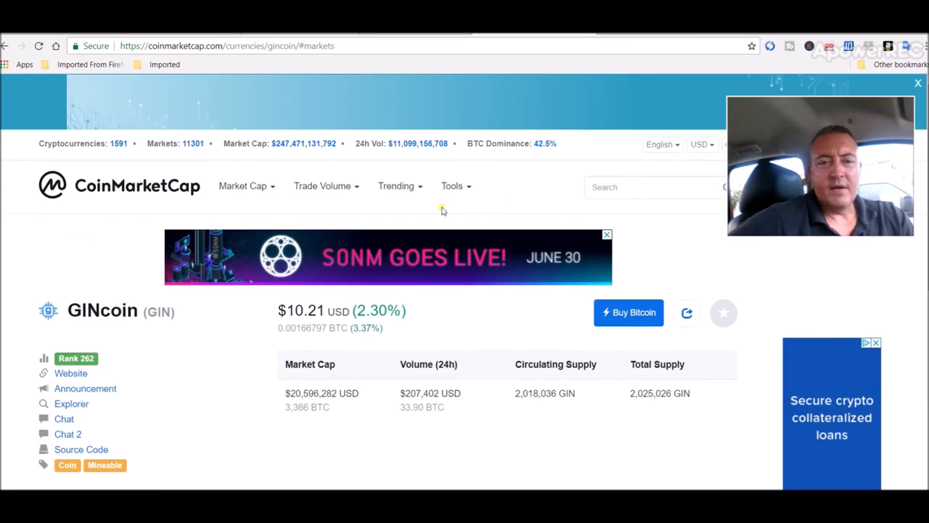
pyautogui.moveTo(343, 212)
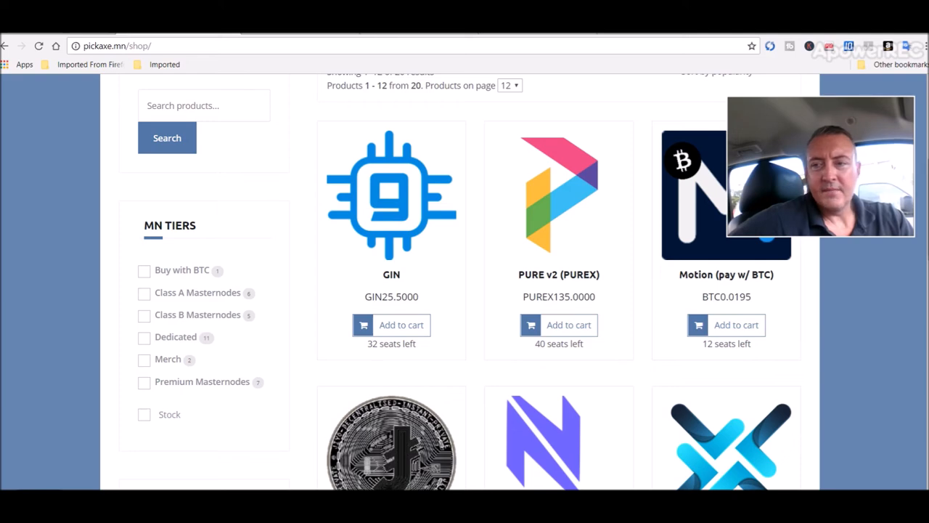
# Step: Scroll down the shop to the JIYO, NOS, Keyco and Aegeus Dedicated listings
pyautogui.scroll(-3)
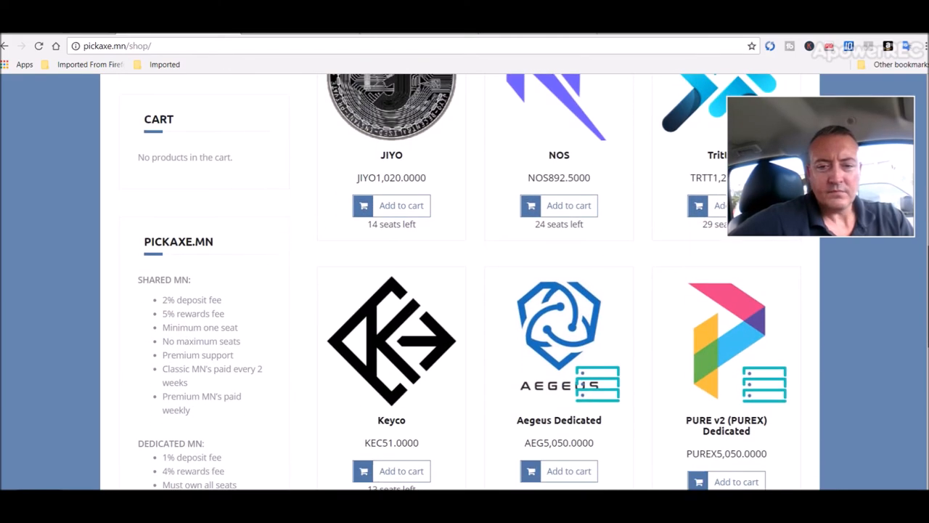
pyautogui.scroll(-3)
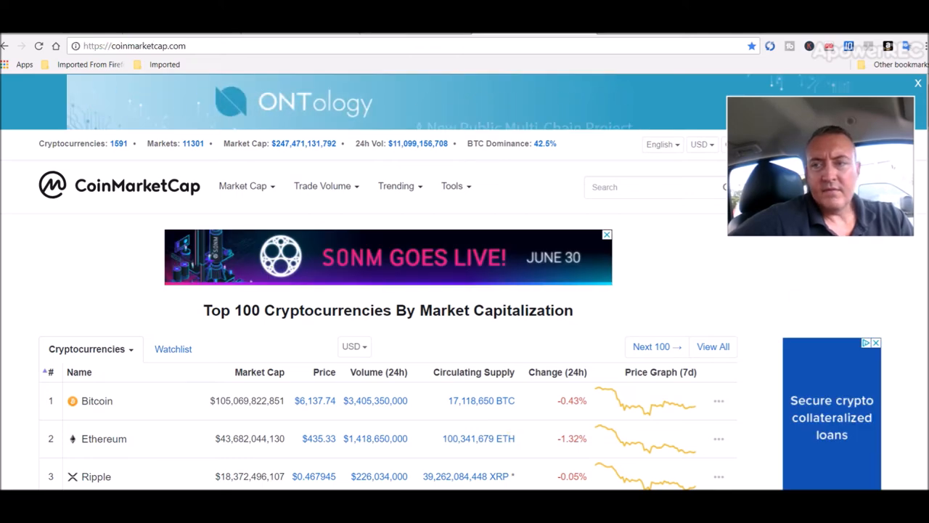
pyautogui.scroll(-3)
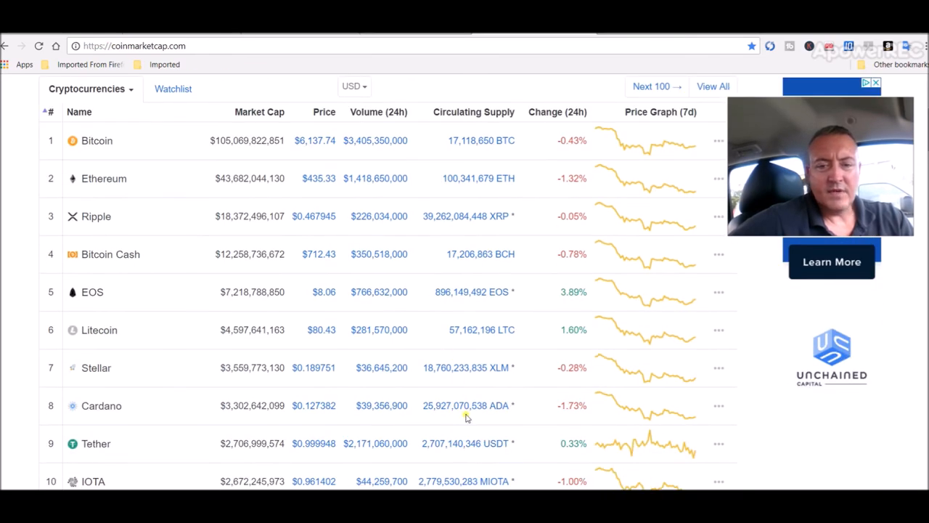
pyautogui.moveTo(613, 480)
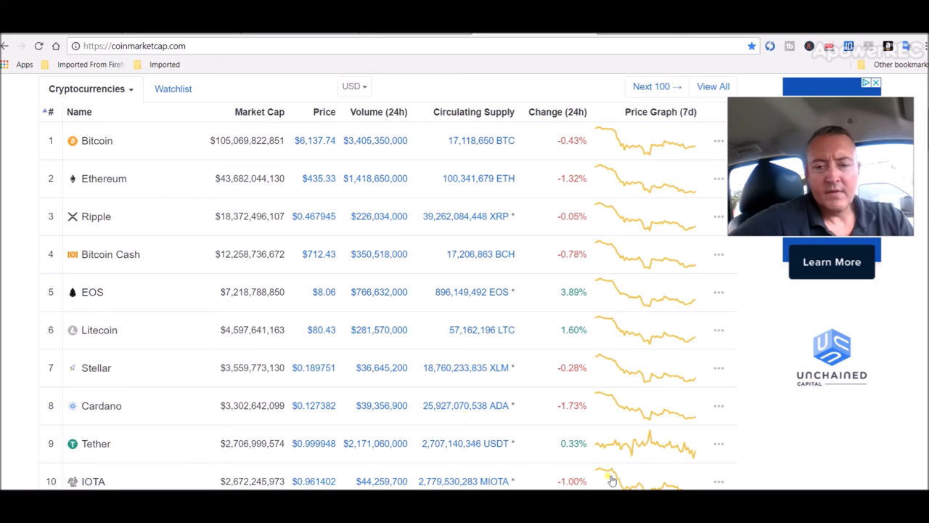
pyautogui.scroll(-3)
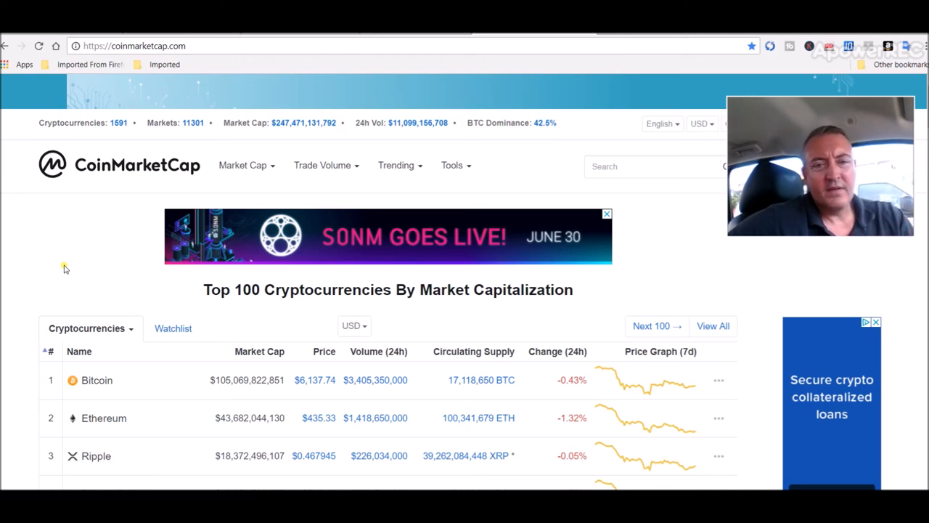
pyautogui.moveTo(457, 302)
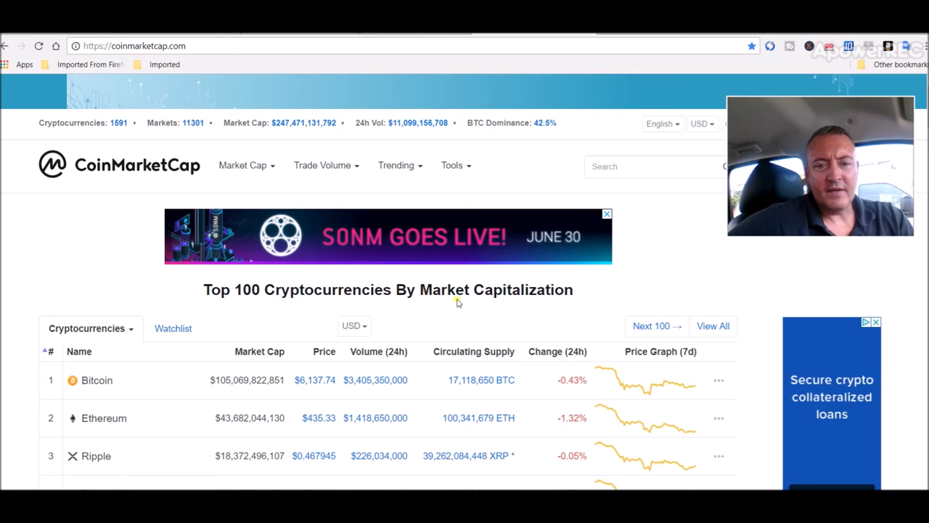
pyautogui.moveTo(588, 296)
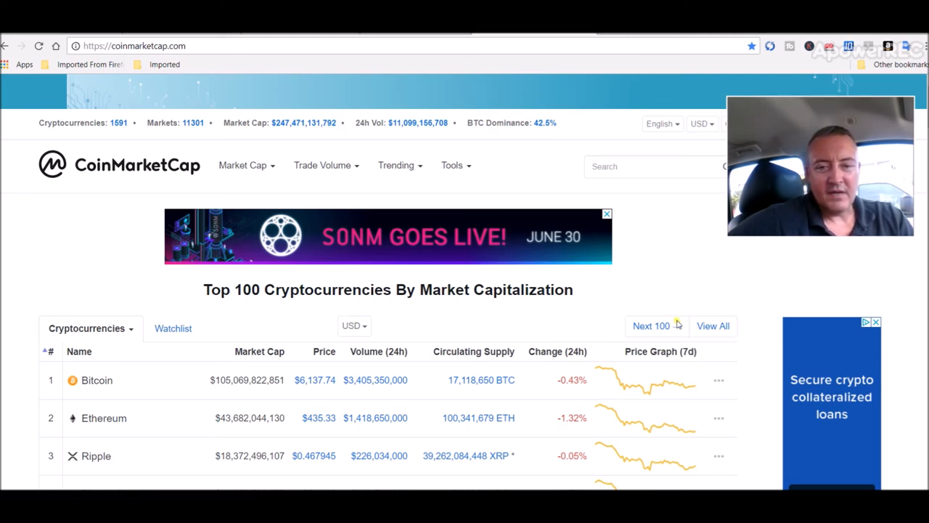
pyautogui.moveTo(412, 395)
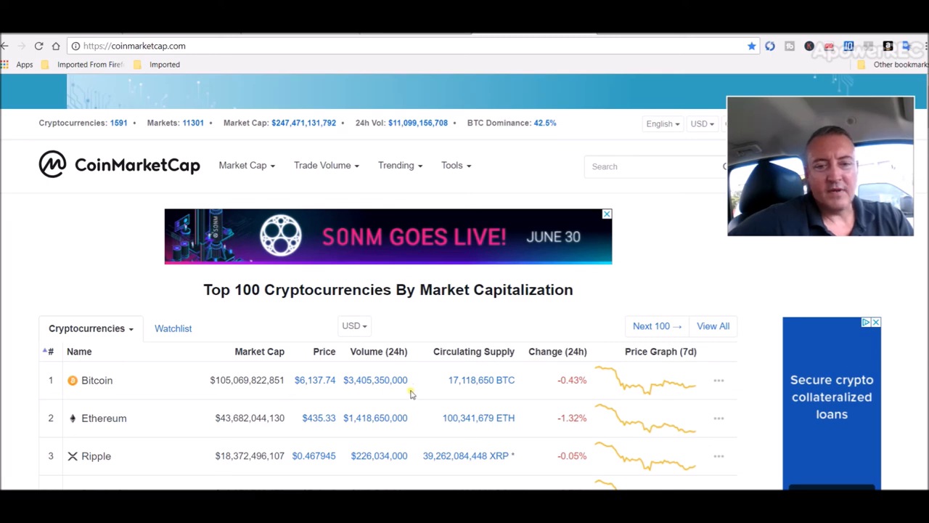
pyautogui.moveTo(883, 258)
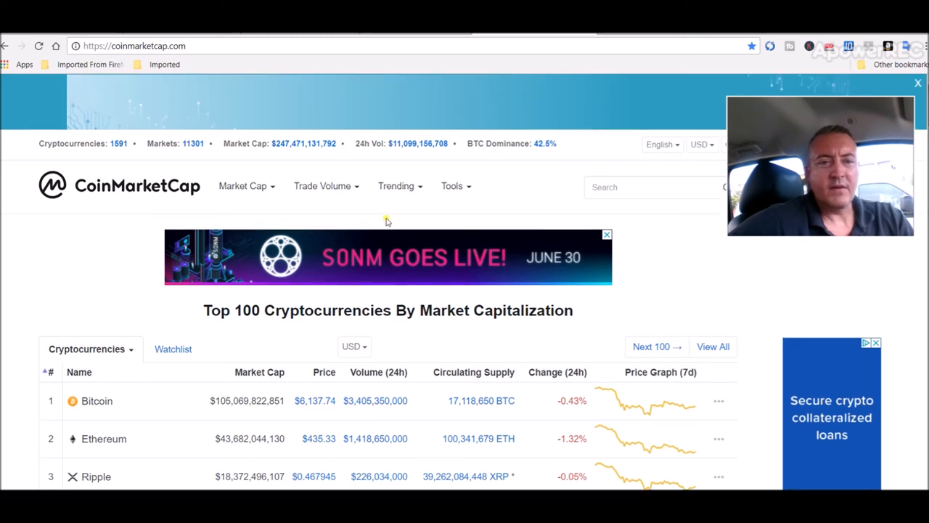
pyautogui.moveTo(389, 312)
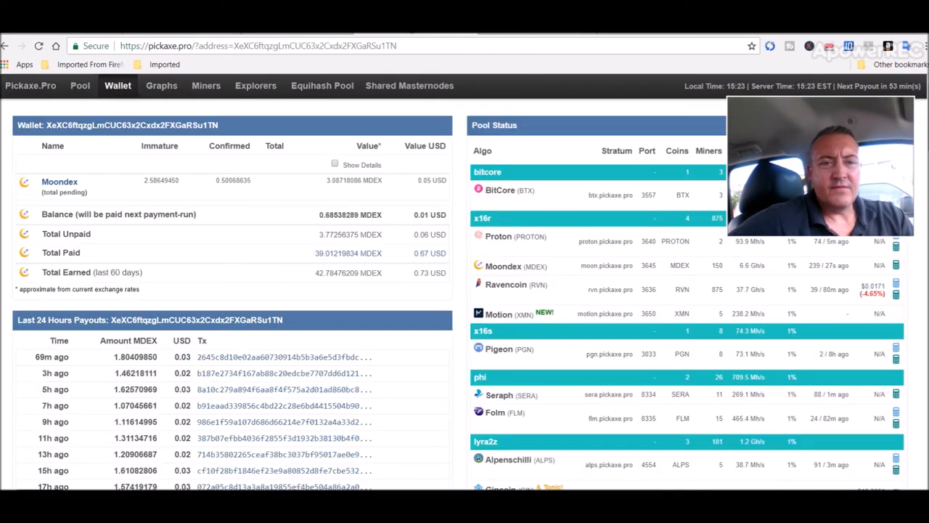
pyautogui.moveTo(459, 149)
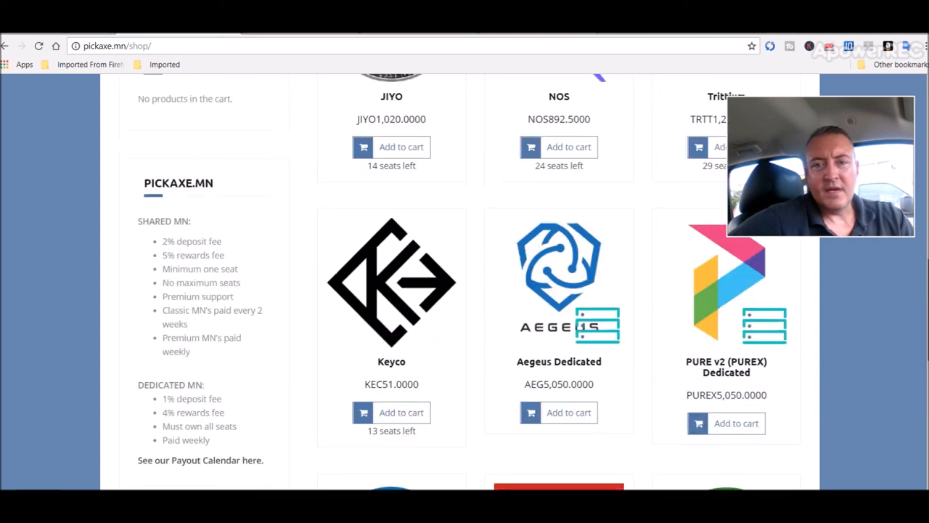
# Step: Scroll back to the top of the Pickaxe.mn shop showing GIN, PURE v2 and Motion listings
pyautogui.scroll(3)
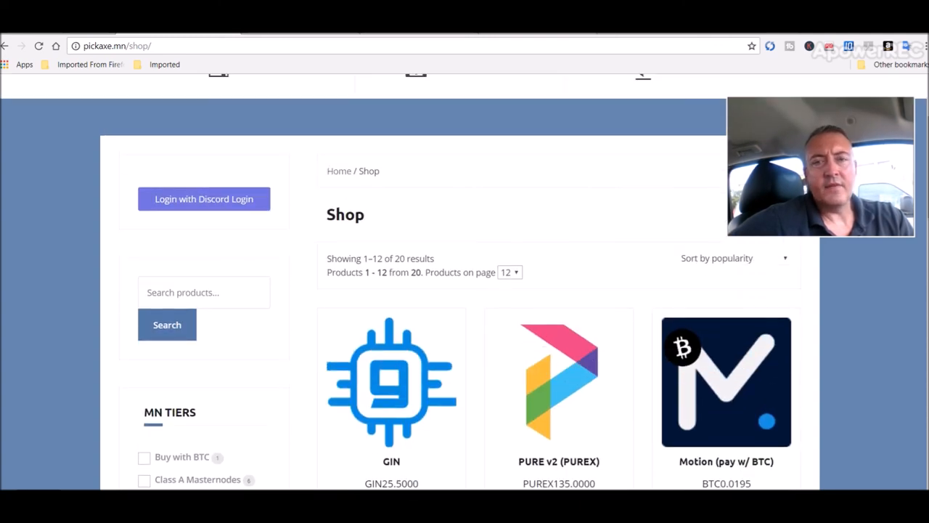
pyautogui.moveTo(598, 192)
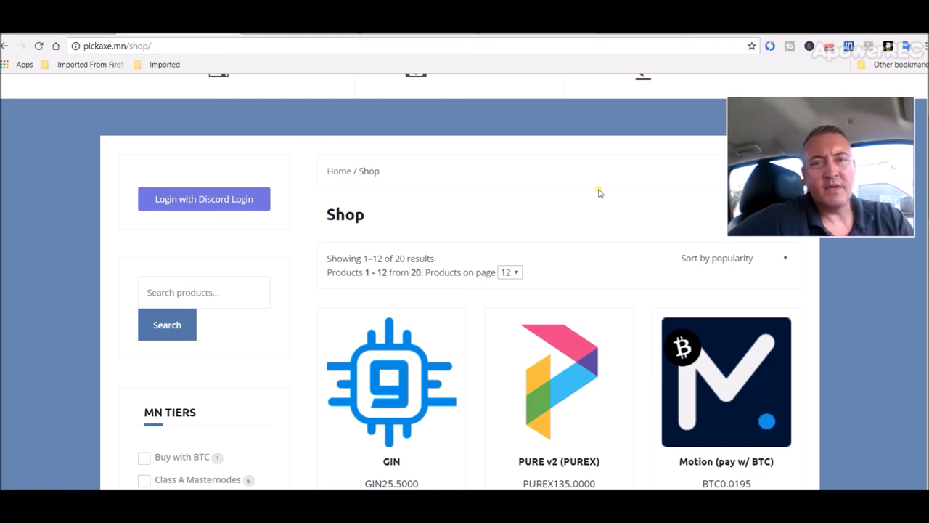
pyautogui.moveTo(828, 333)
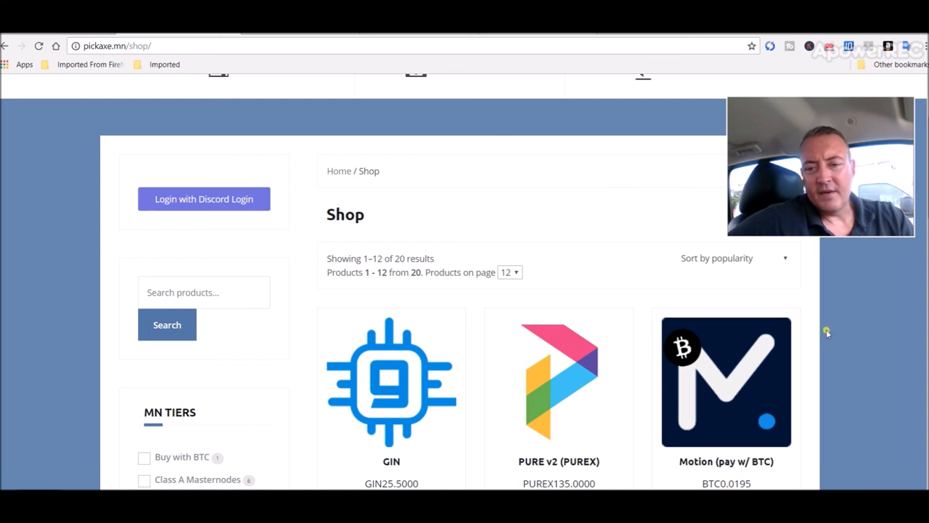